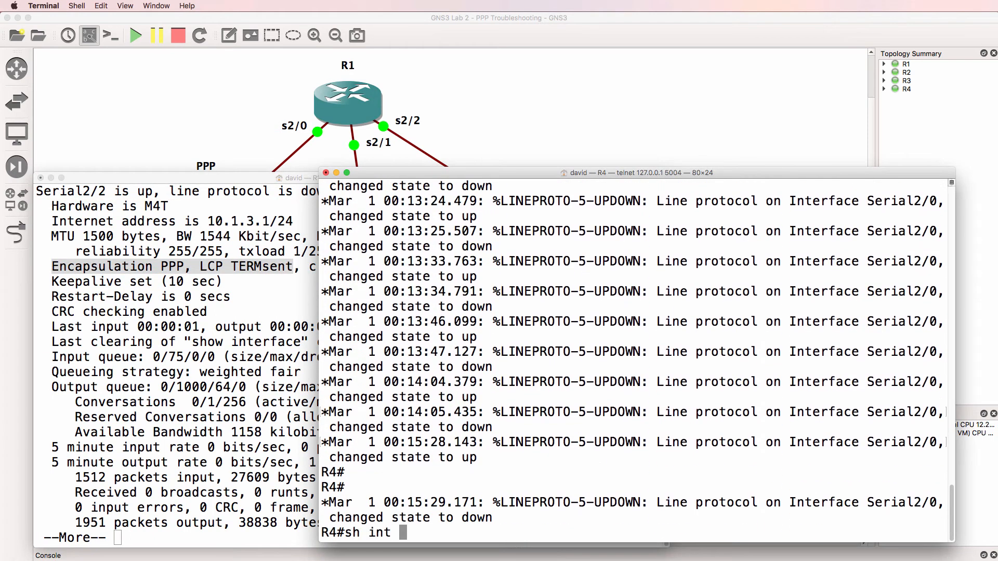
# - On R4, observe the CHAP authentication failures, turn off all debugging, and show interface s2/0
pyautogui.press('Return')
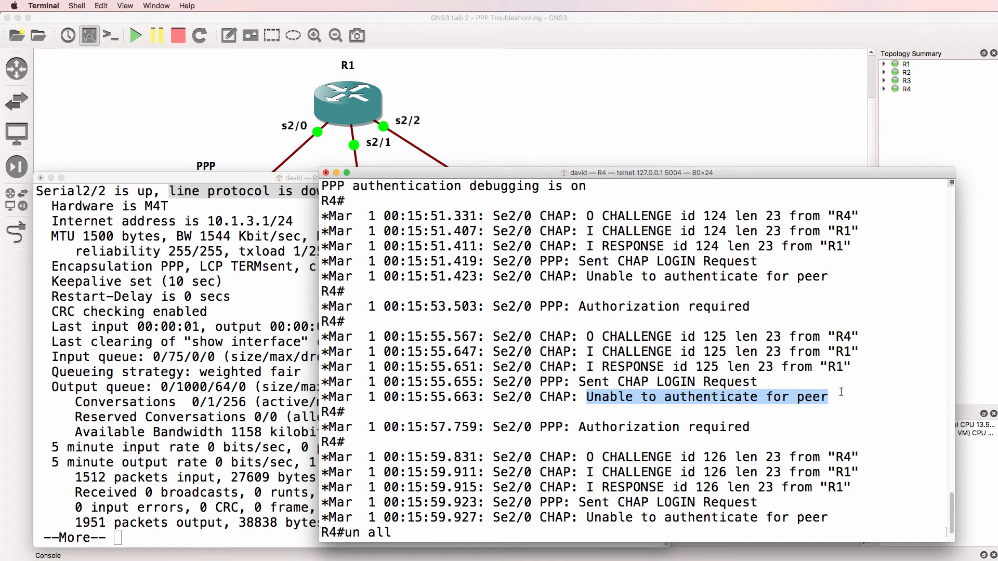
pyautogui.press('Return')
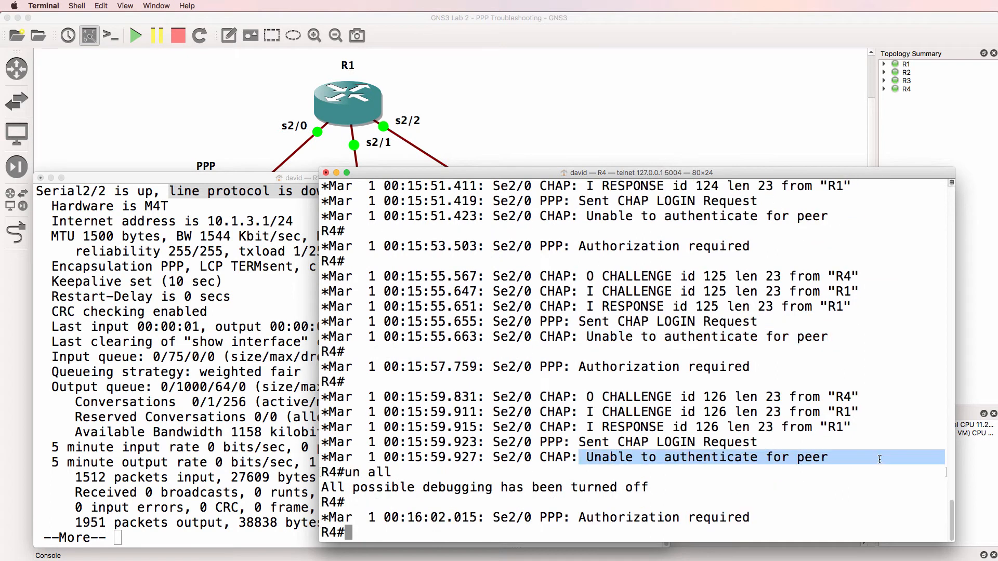
pyautogui.write('sh')
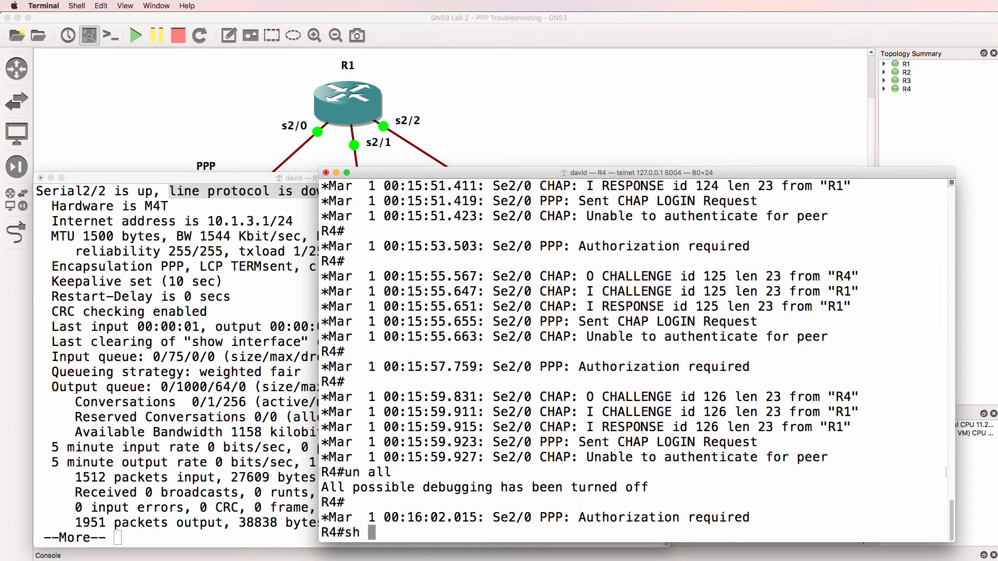
pyautogui.write('sh run int s2/0')
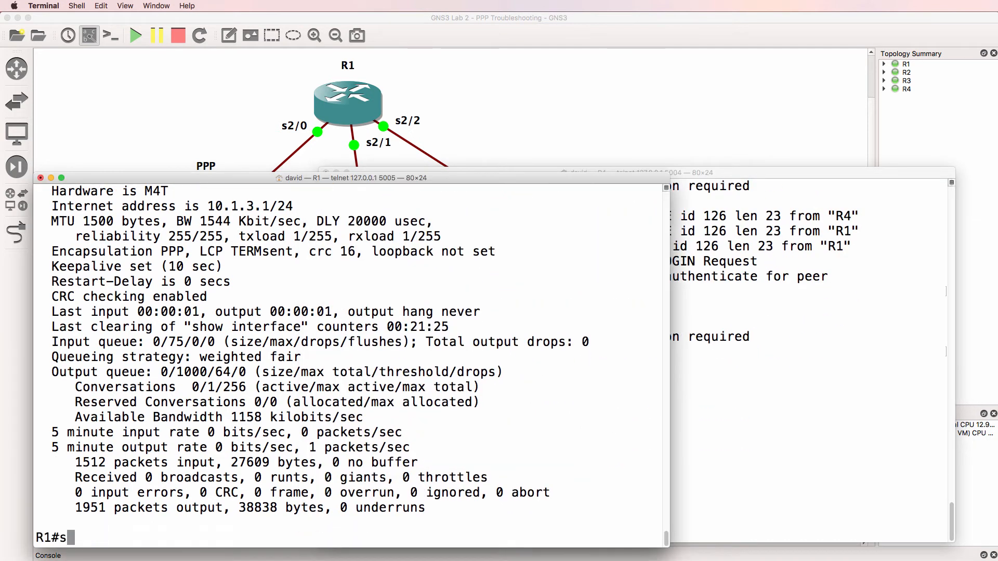
# - Compare R1's s2/2 config and username entries with R4's, finding no R1 username on R4
pyautogui.write('h run int s2/2')
pyautogui.write('sh run')
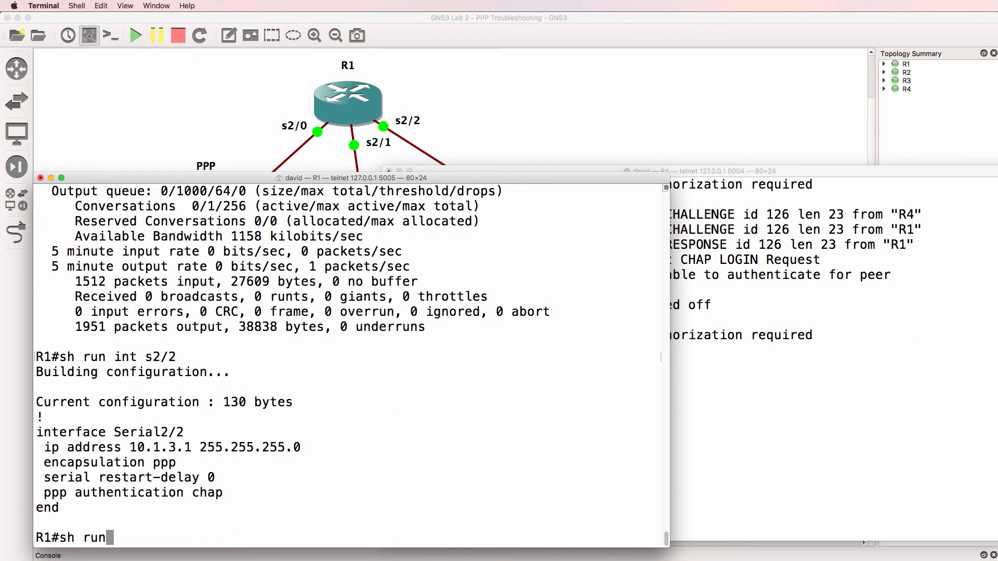
pyautogui.write('| i userna')
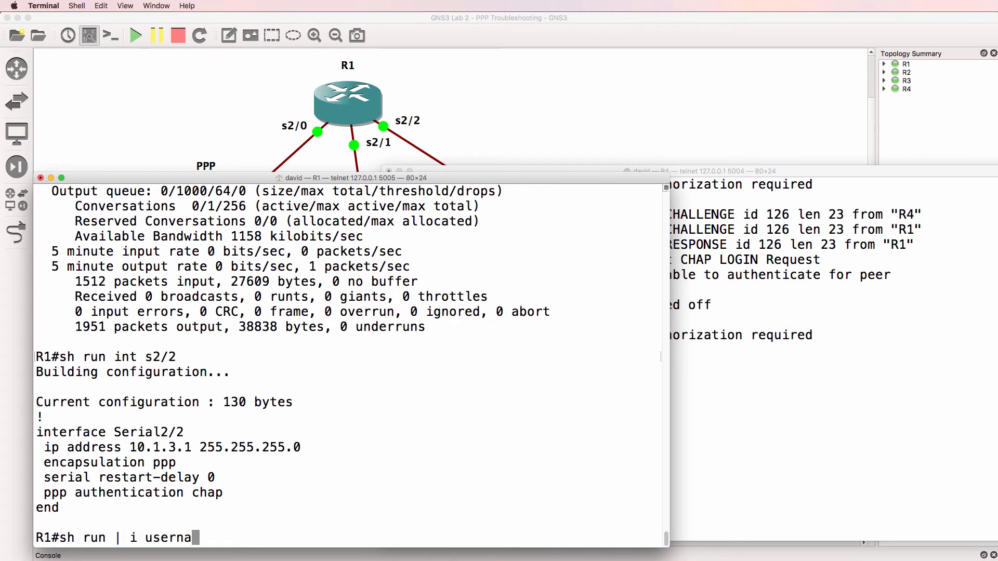
pyautogui.press('Return')
pyautogui.write('sh run')
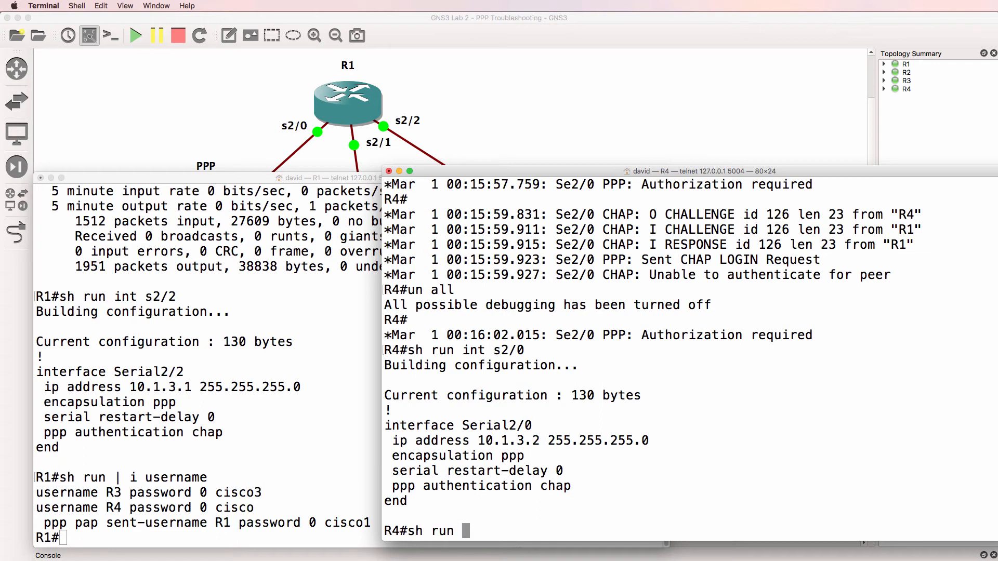
pyautogui.write('| i s')
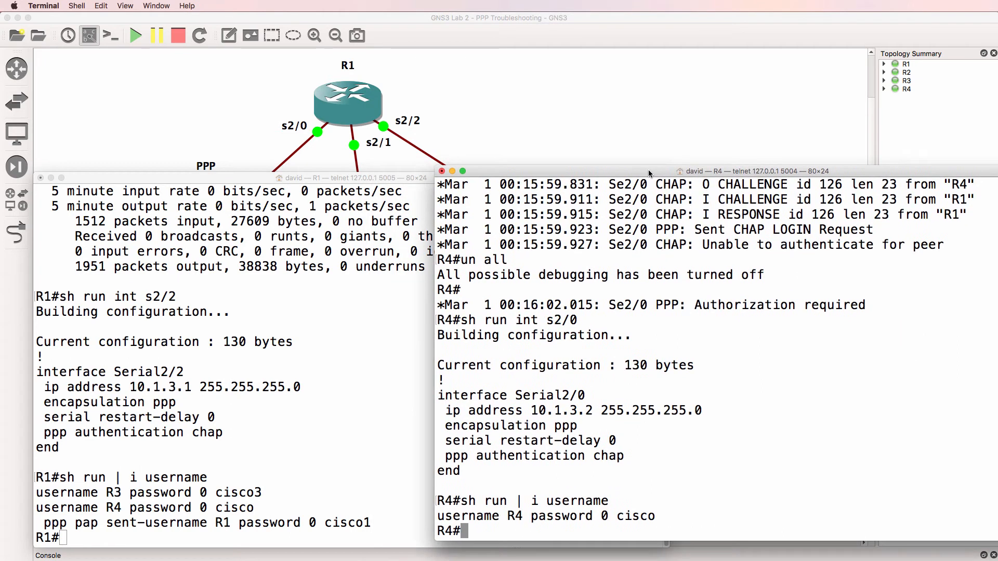
pyautogui.moveTo(512, 349)
pyautogui.write('conf t')
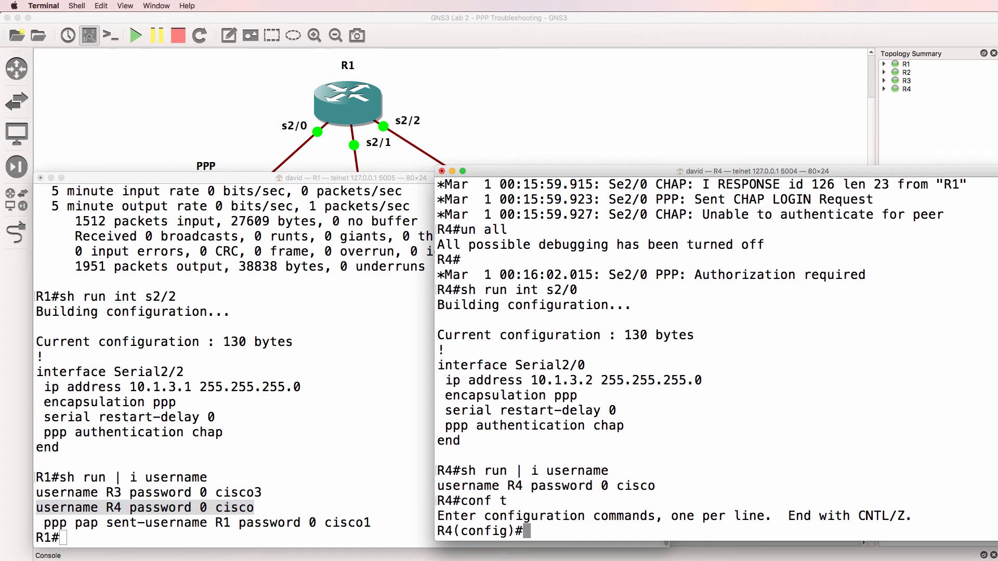
pyautogui.write('username R1 pas')
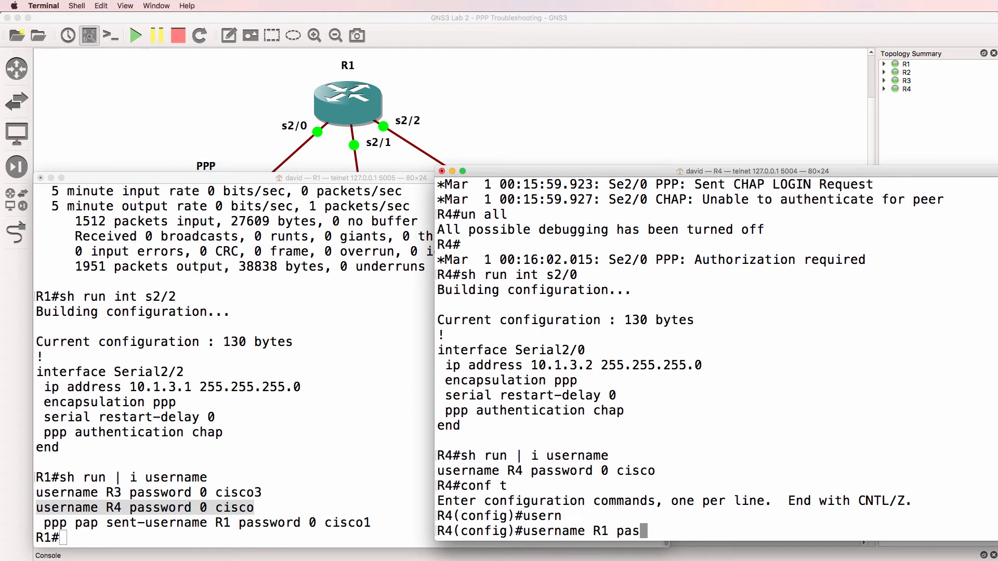
pyautogui.press('Return')
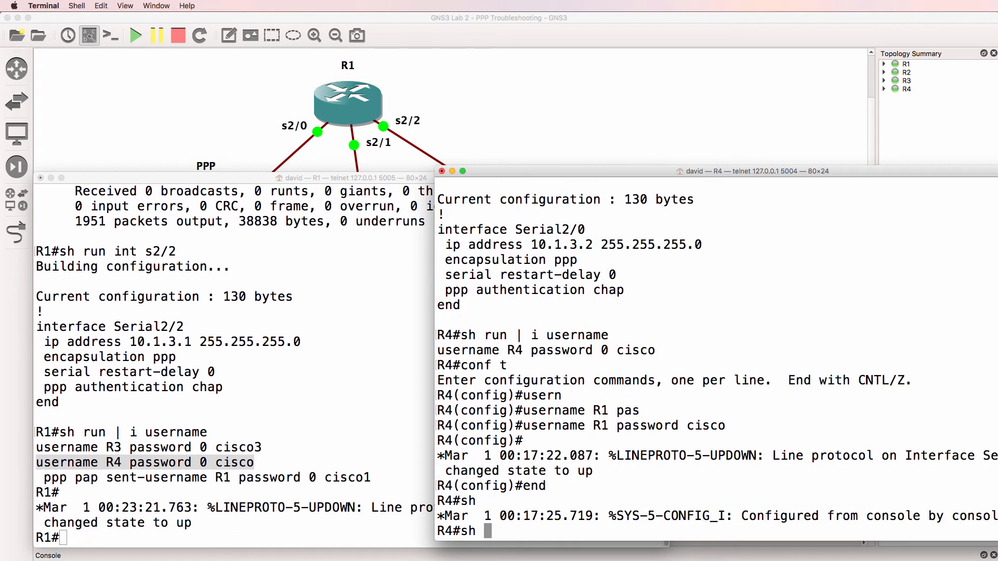
pyautogui.write('ip')
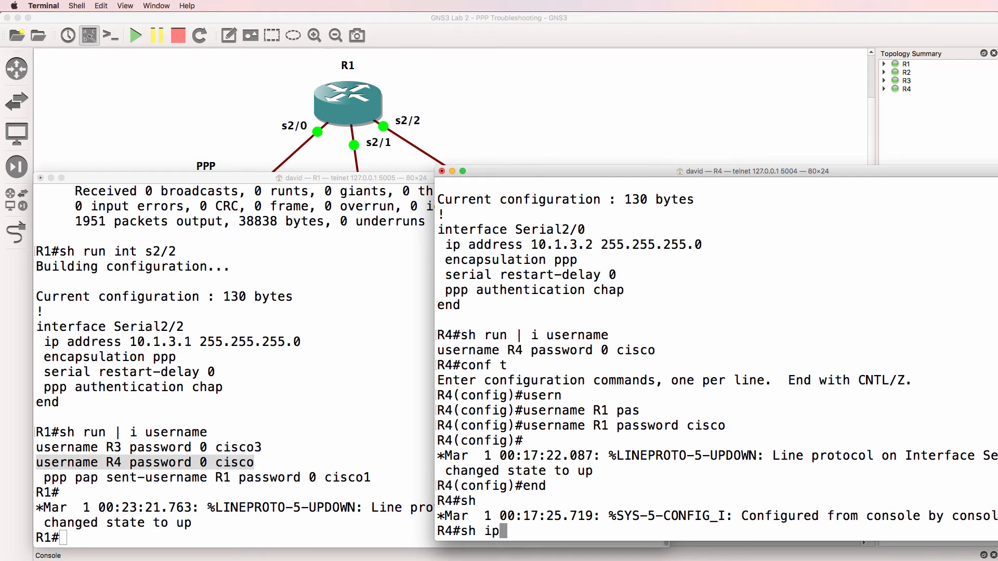
pyautogui.write('nt brief')
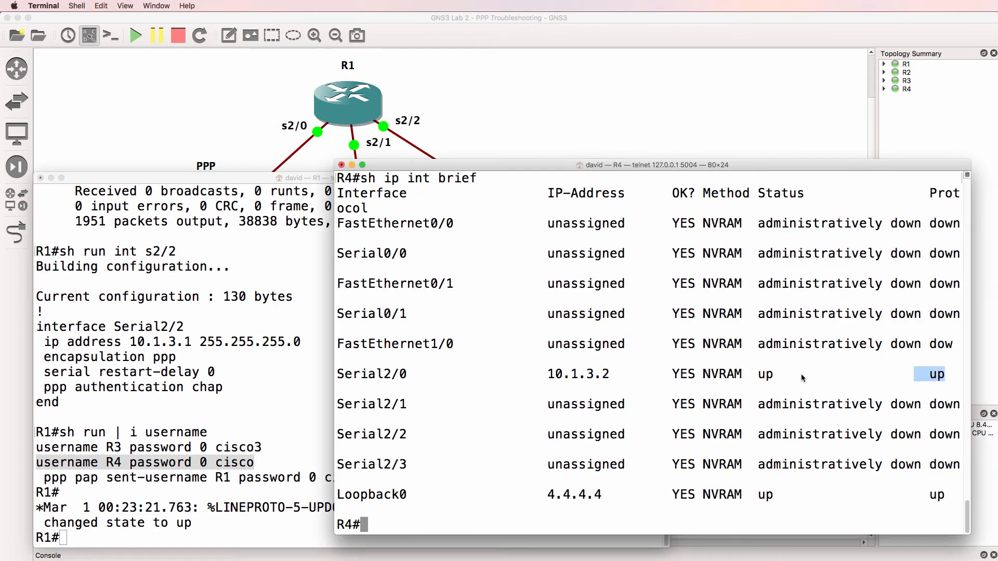
# - Check R4's CDP neighbor details and ping R1's serial address 10.1.3.1
pyautogui.write('sh cdp nei de')
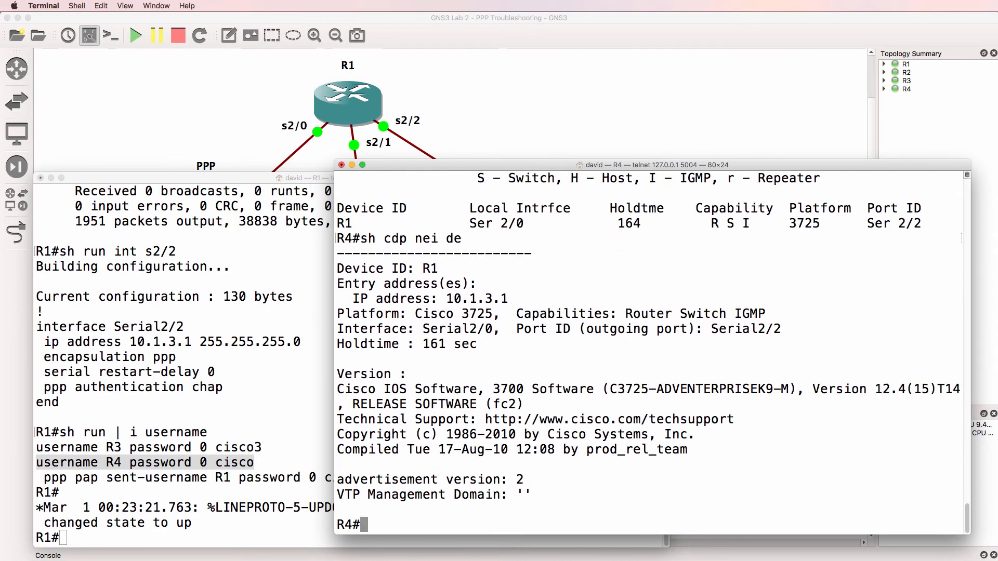
pyautogui.write('ping 10.1.')
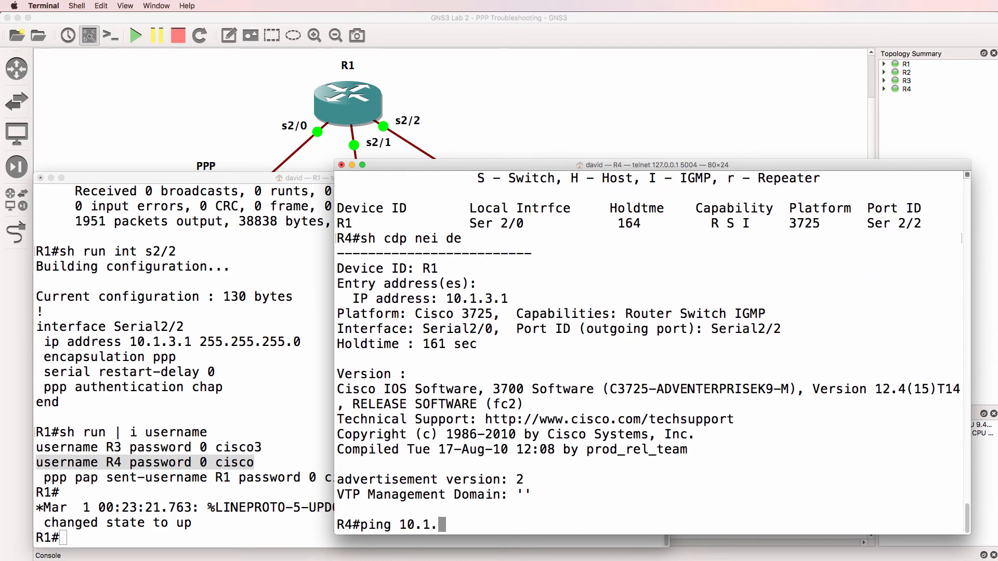
pyautogui.write('3.1')
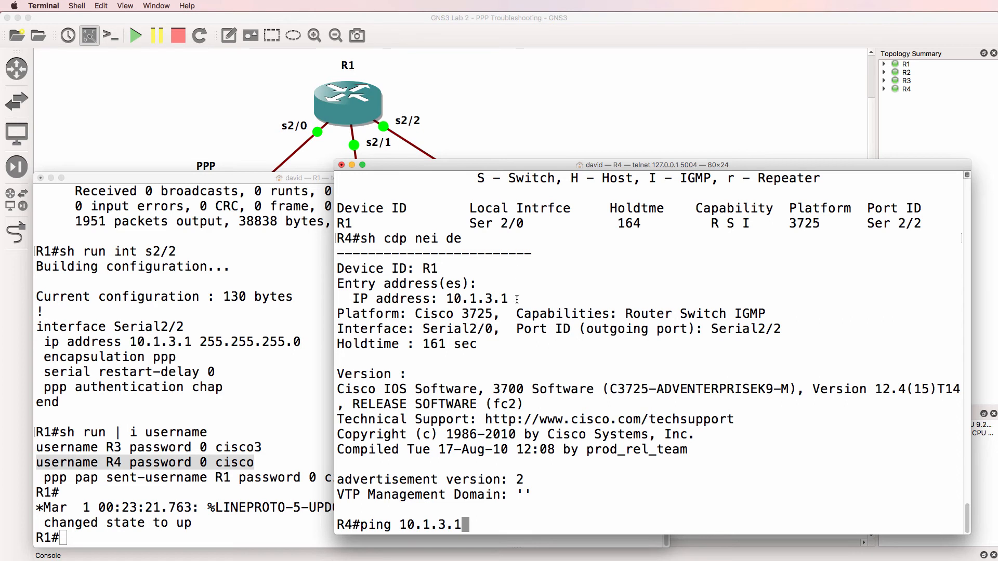
pyautogui.press('Return')
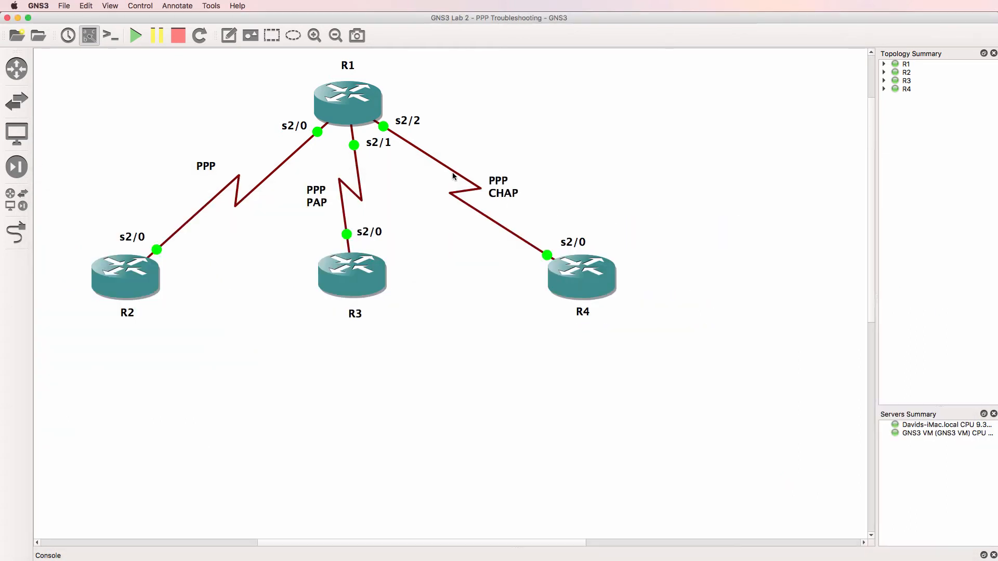
pyautogui.moveTo(453, 176)
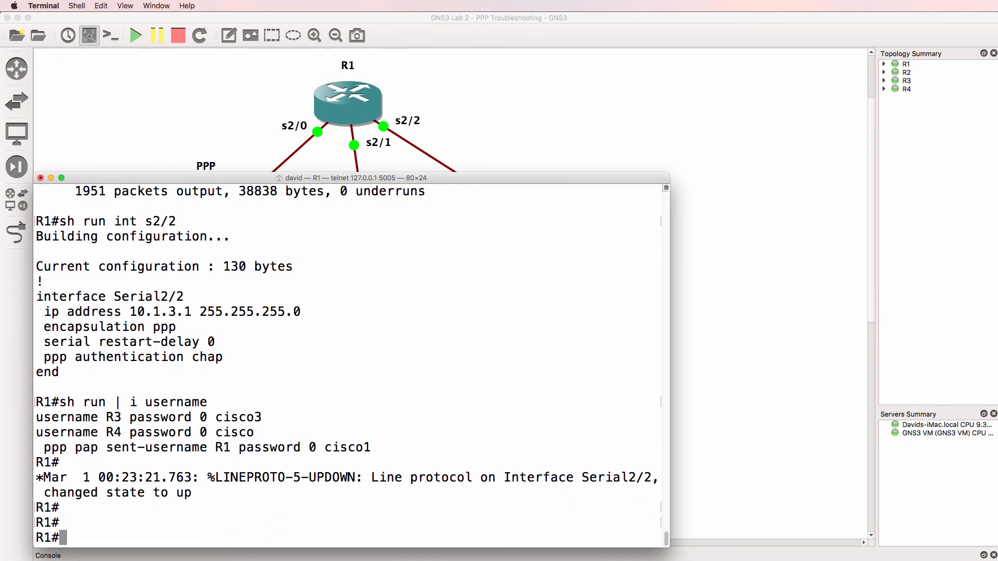
# - Display R1's routing protocols and routing table, which shows only connected routes
pyautogui.write('sh ip prot')
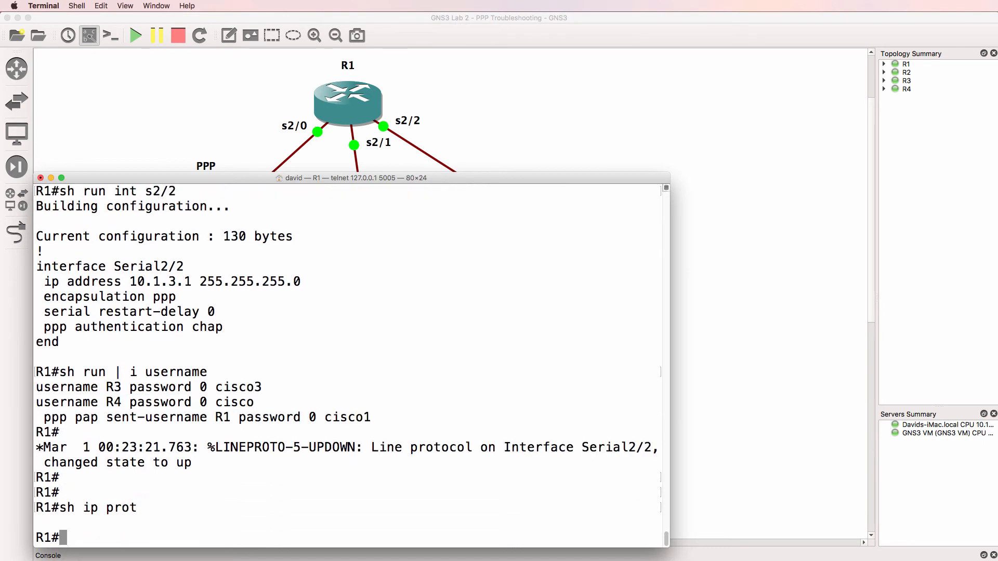
pyautogui.write('sh')
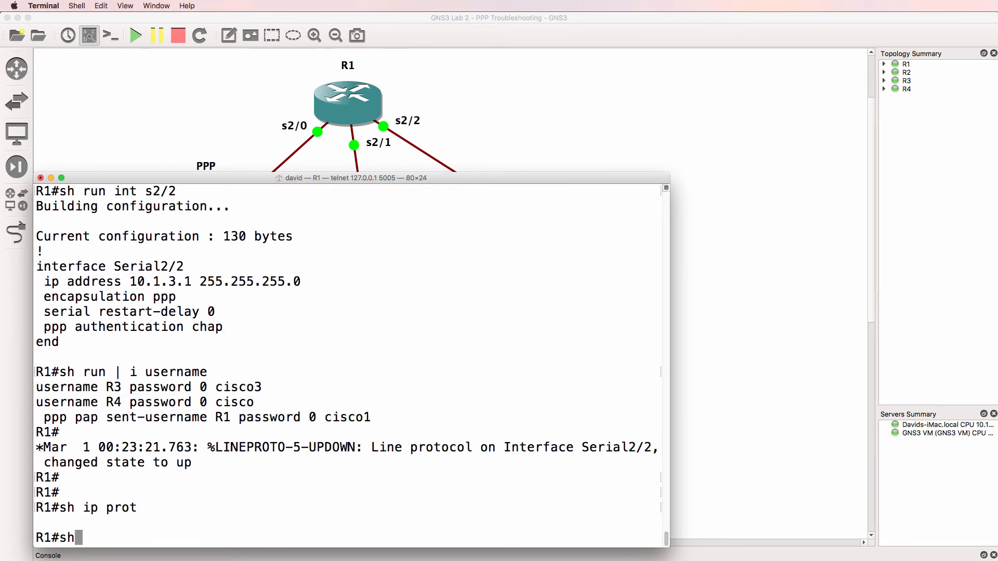
pyautogui.write('ip orute')
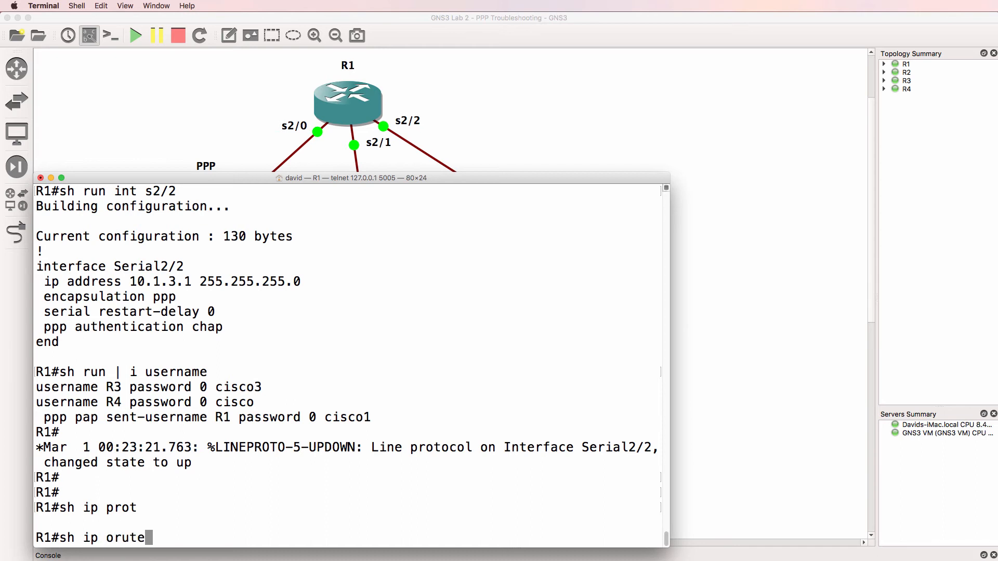
pyautogui.press('Return')
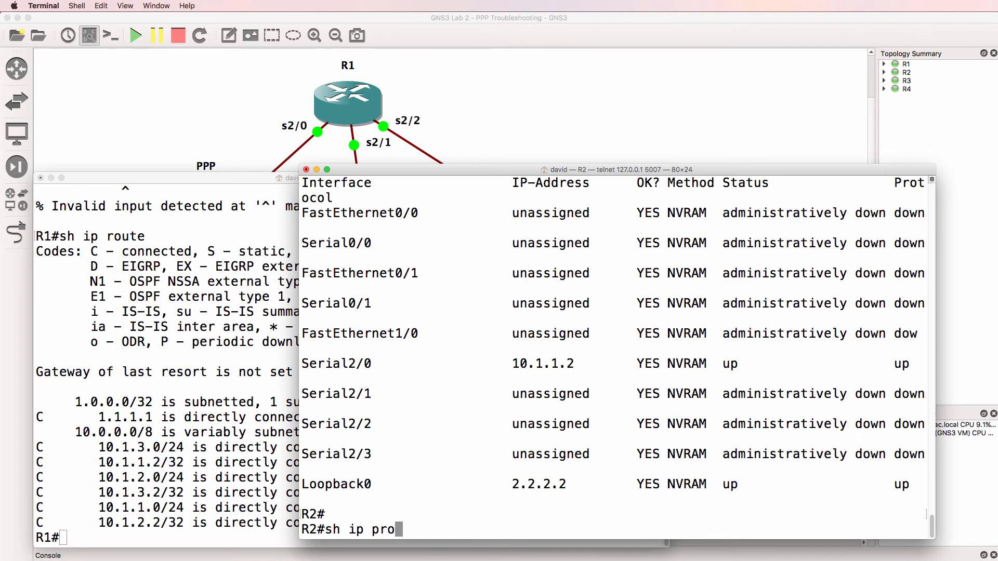
# - Confirm R2 runs EIGRP 1 instead of 100, then begin pinging 2.2.2.2 from R1
pyautogui.press('Return')
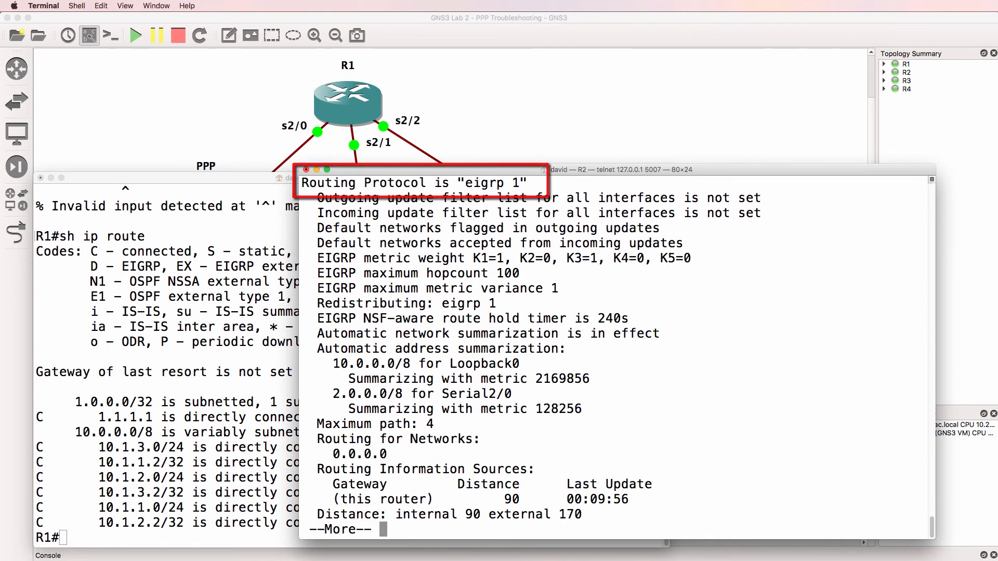
pyautogui.press('space')
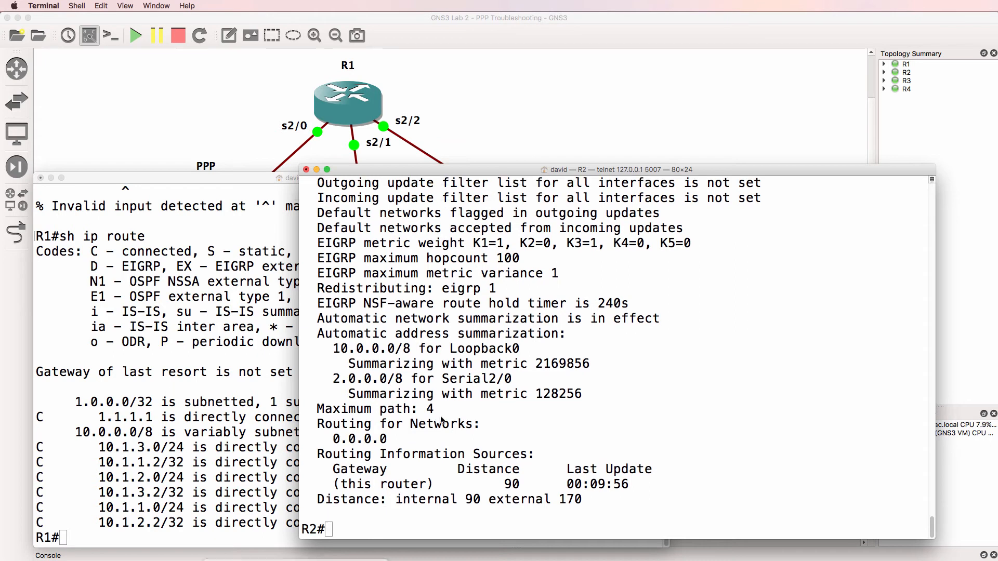
pyautogui.click(357, 178)
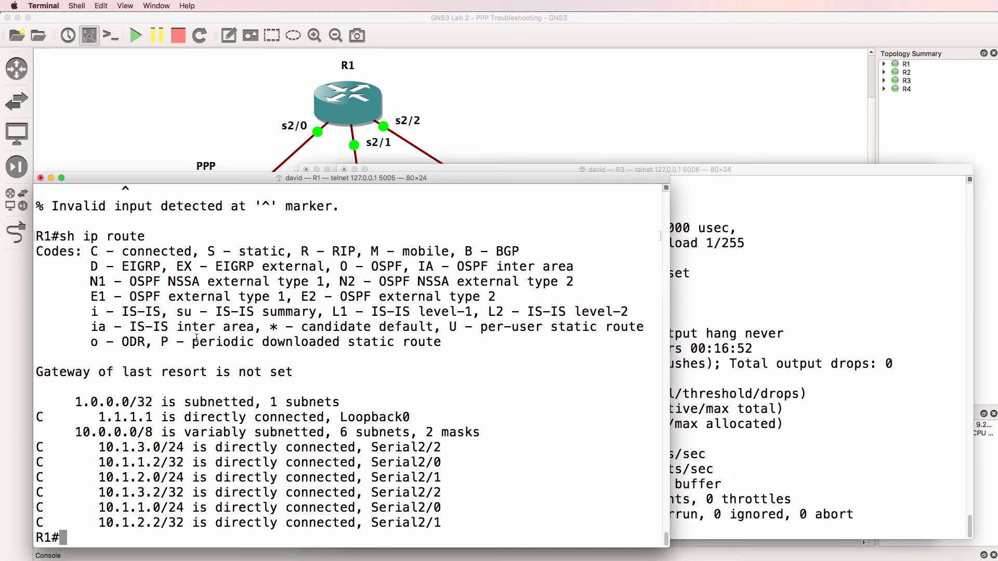
pyautogui.write('ping')
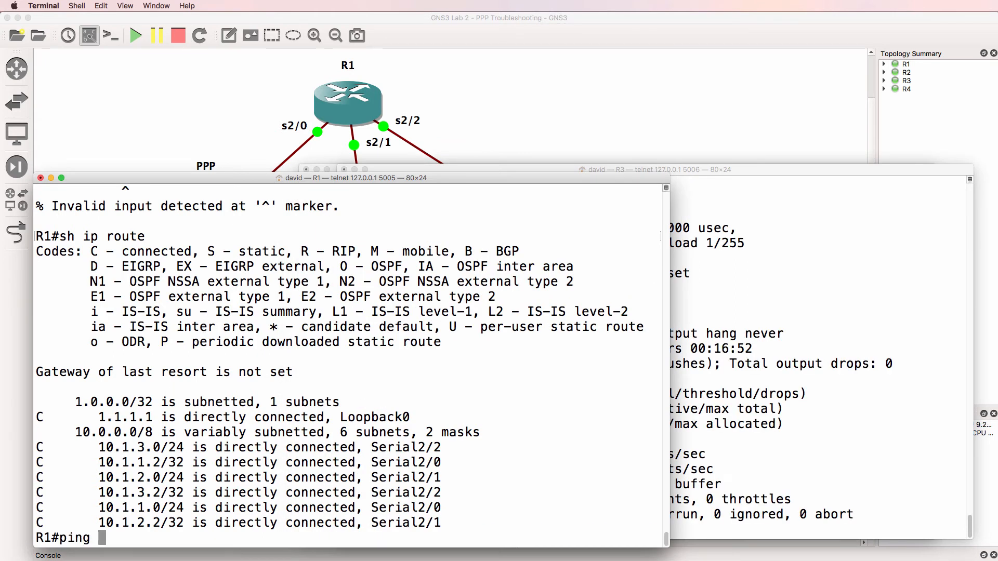
pyautogui.write('2.2.2.')
pyautogui.click(636, 351)
pyautogui.write('sh ip prot')
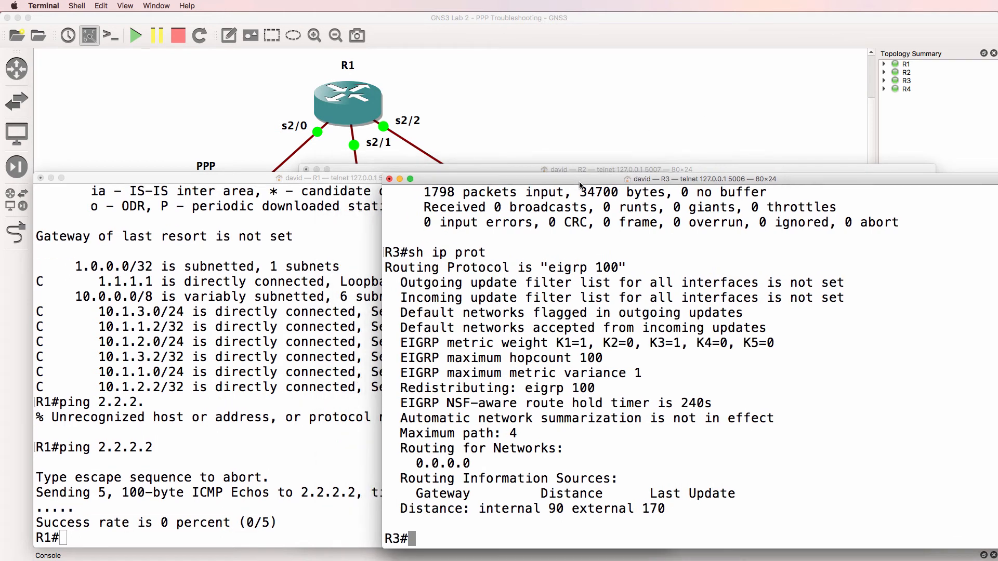
# - Focus R1's console window so it can enter global configuration mode
pyautogui.click(604, 170)
pyautogui.write('conf t')
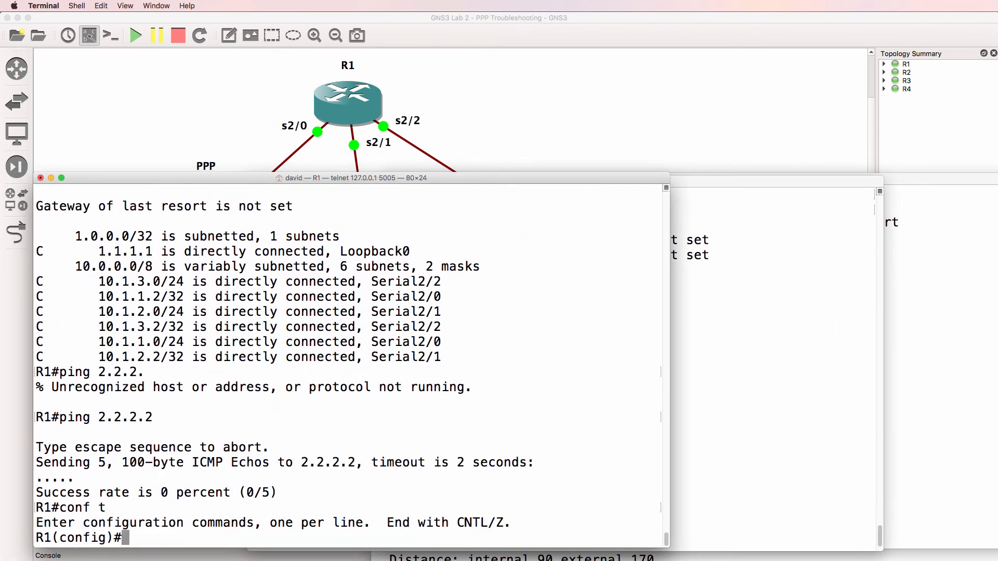
# - Run EIGRP 100 on R1 for network 0.0.0.0 without auto-summary, then list neighbors
pyautogui.write('router eigrp 100')
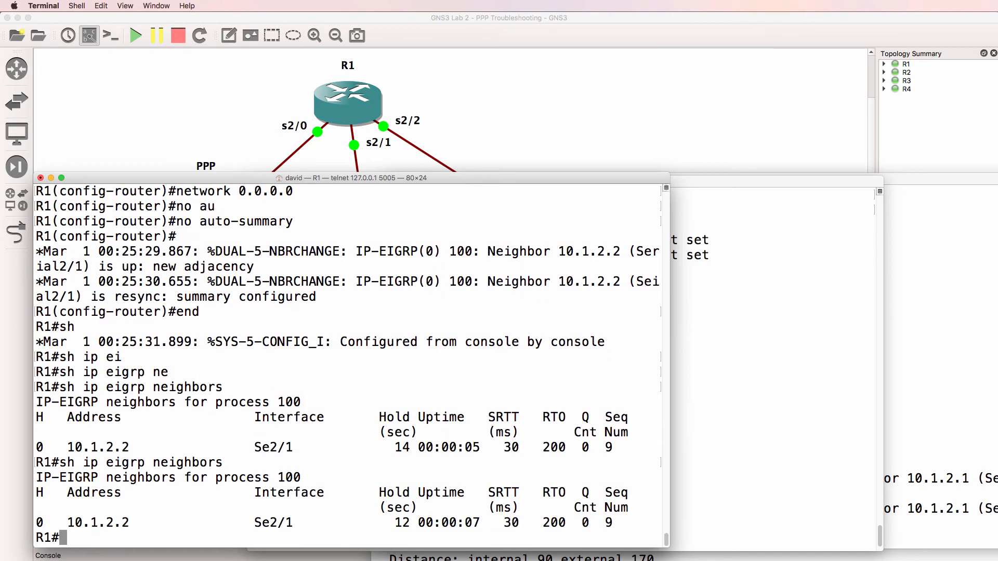
pyautogui.write('sh ip eigrp neighbors')
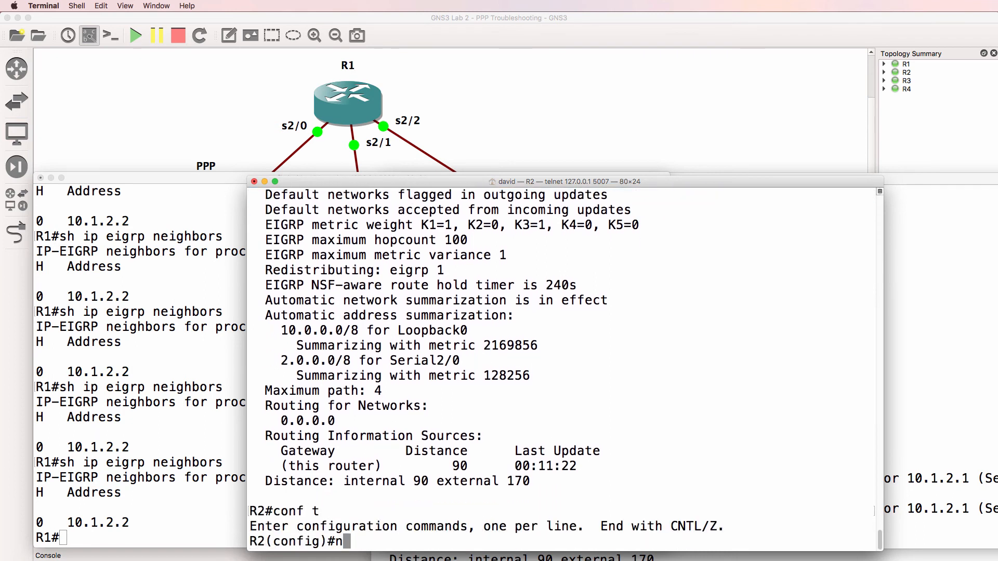
# - Remove EIGRP 1 from R2 and enable EIGRP 100 with network 0.0.0.0
pyautogui.write('o router eigrp 1')
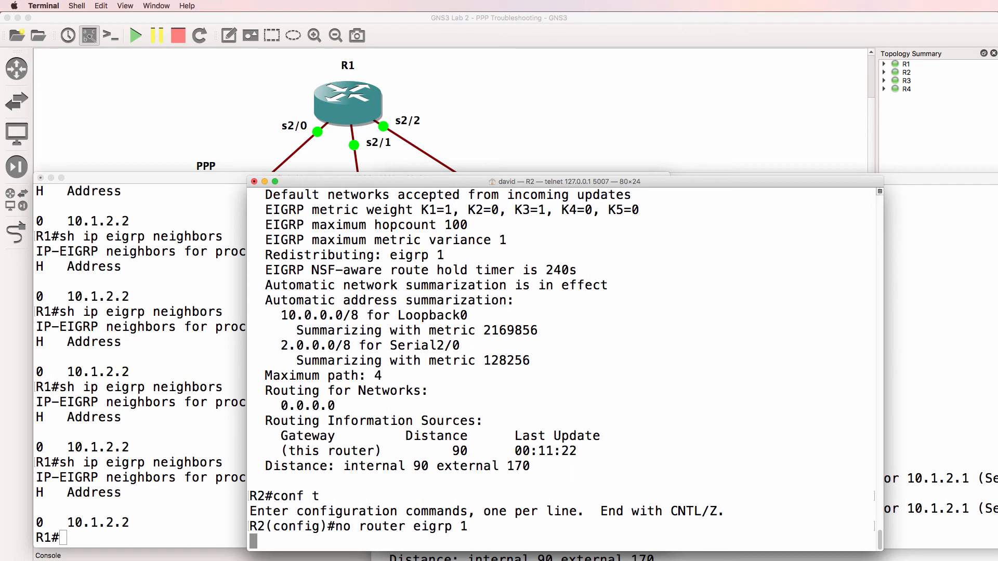
pyautogui.write('router eigrp 100')
pyautogui.write('network 0.0.0.')
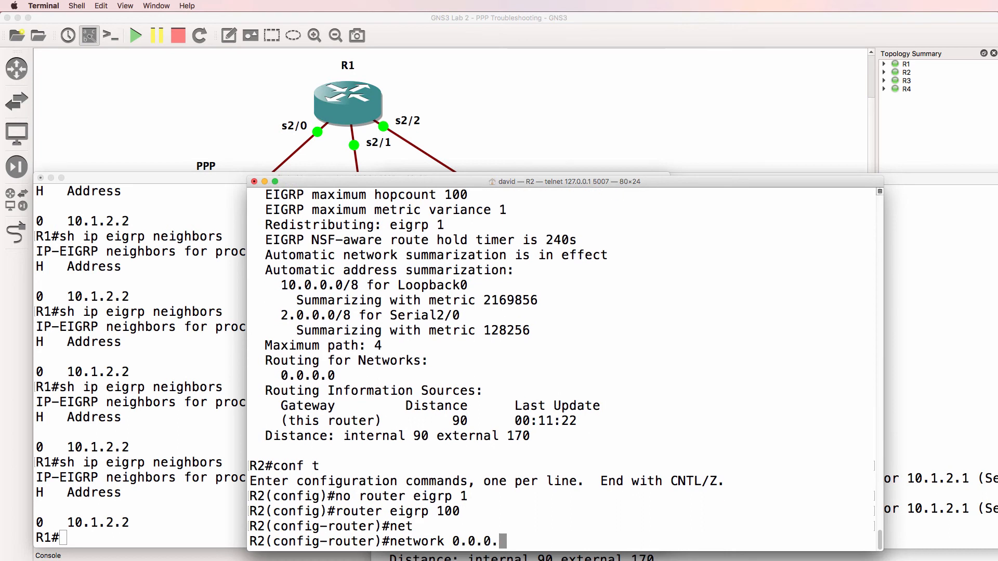
pyautogui.press('Return')
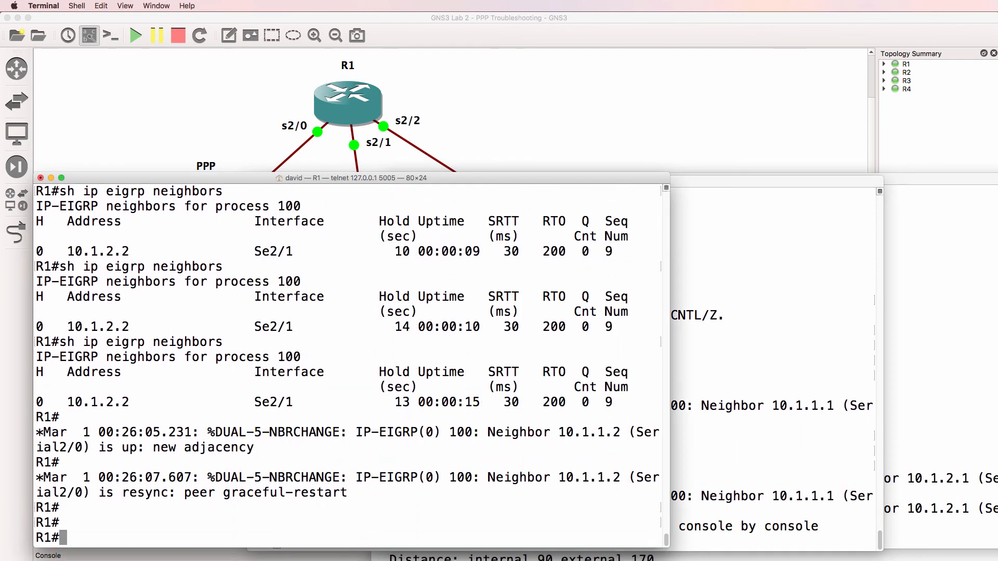
# - List R1's EIGRP neighbors, now showing 10.1.1.2 and 10.1.2.2
pyautogui.write('sh ip ei')
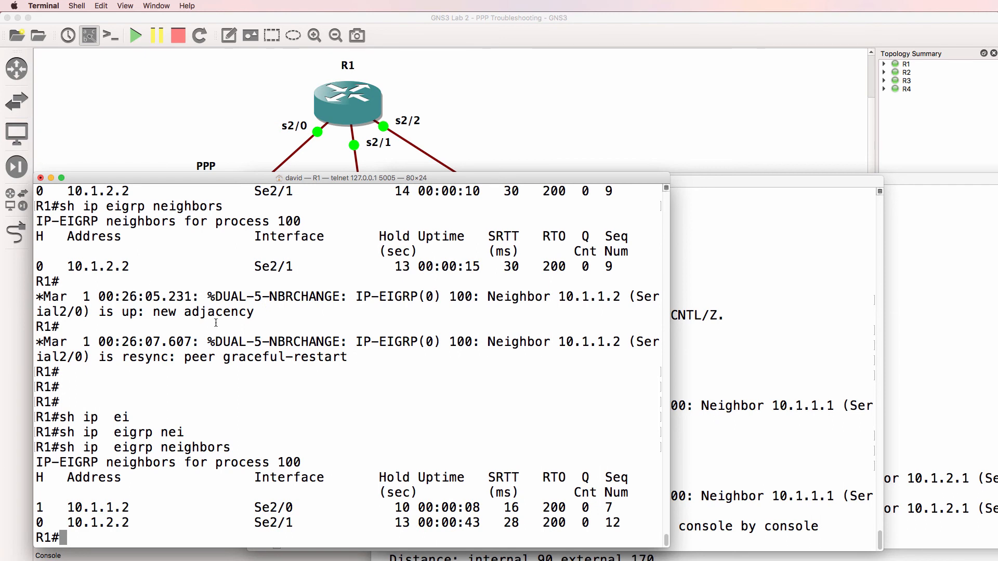
pyautogui.doubleClick(272, 523)
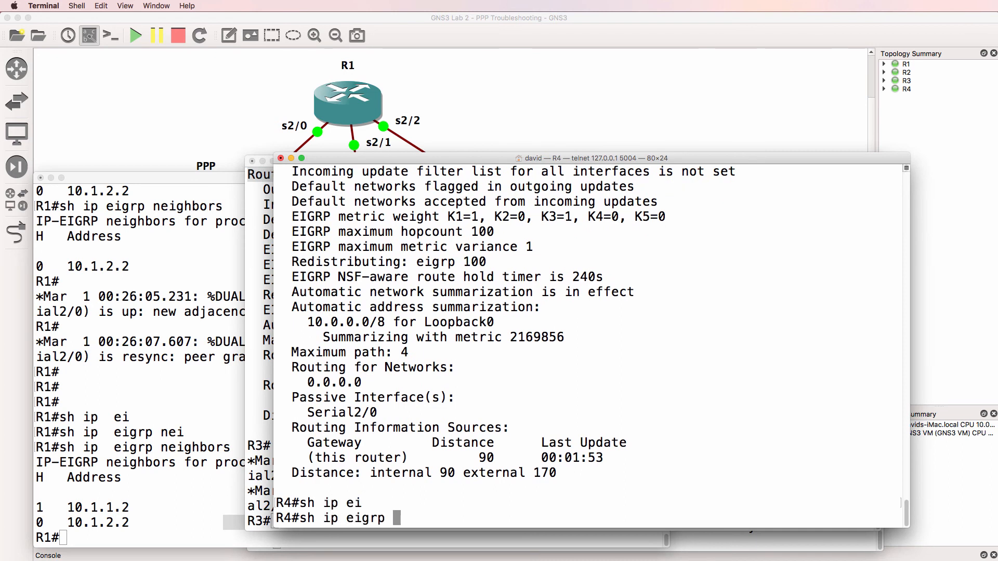
# - Show R4's EIGRP interfaces and protocol details: only Loopback0 participates, Serial2/0 is passive
pyautogui.press('Return')
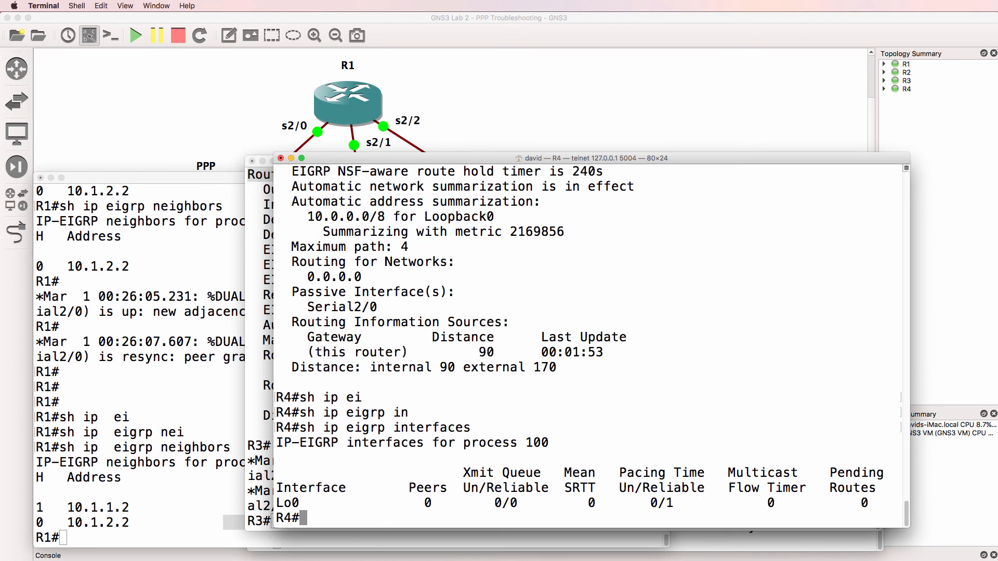
pyautogui.write('sh ip prot')
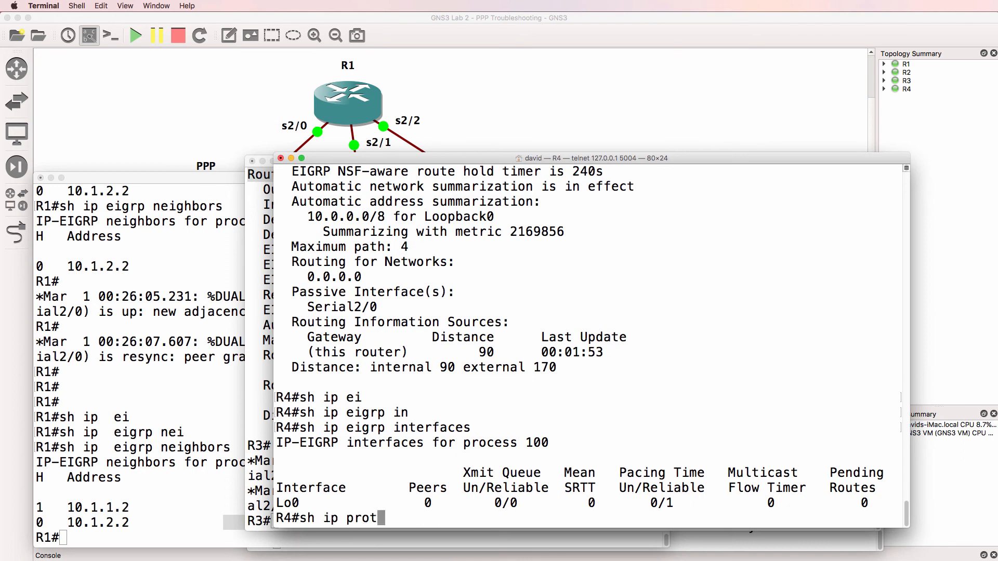
pyautogui.press('Return')
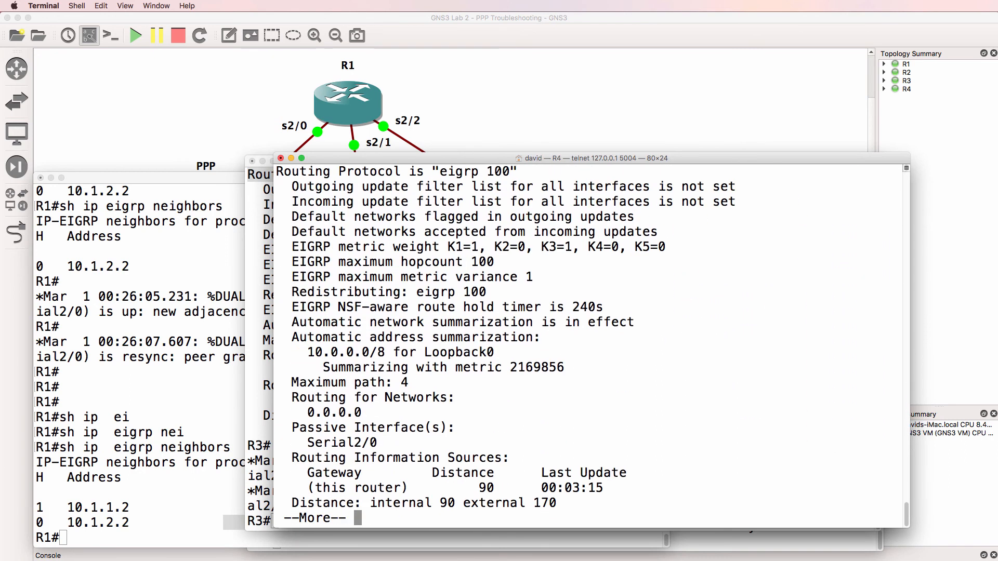
pyautogui.press('space')
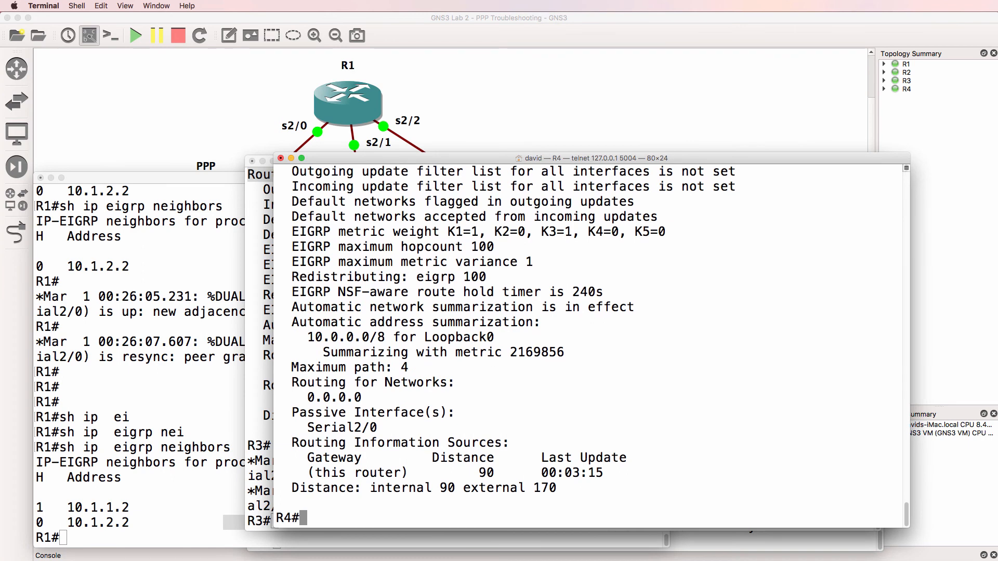
pyautogui.moveTo(721, 165)
pyautogui.write('conf t')
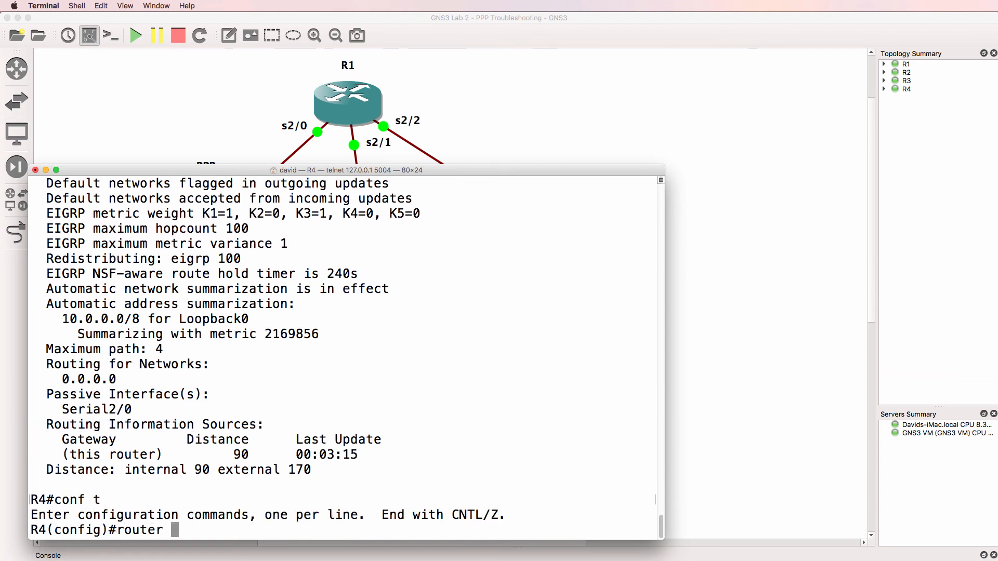
# - Under R4's EIGRP 100 process, make Serial2/0 no longer passive
pyautogui.write('eigrp 100')
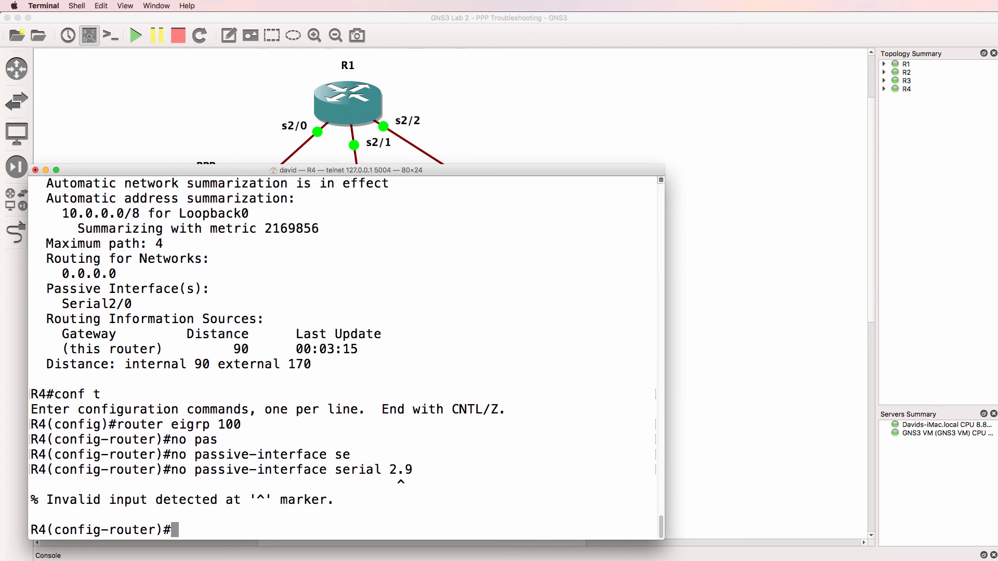
pyautogui.write('no passive-interface serial 2/0')
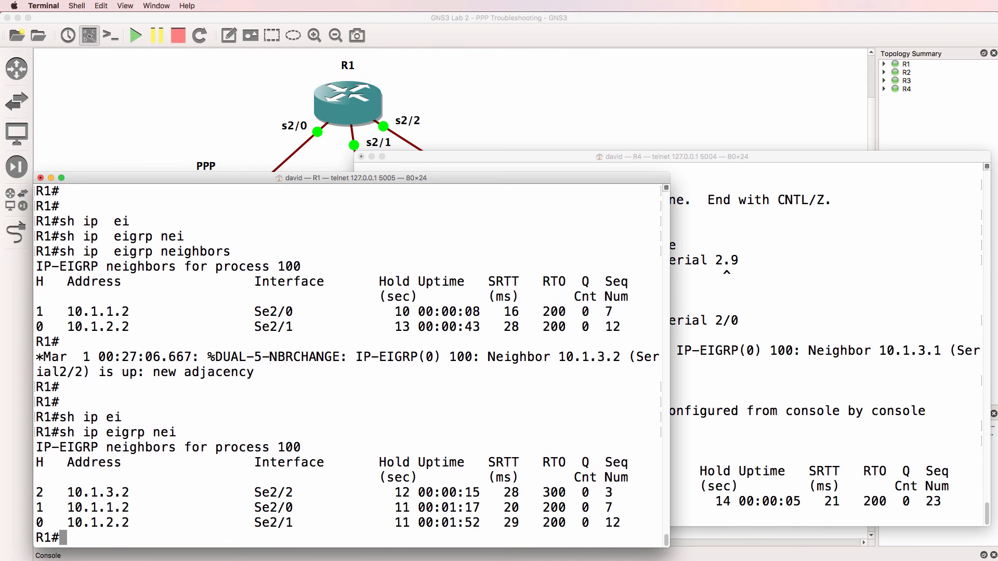
# - From R1, ping the 2.2.2.2 and 3.3.3.3 loopbacks to confirm reachability
pyautogui.write('ping')
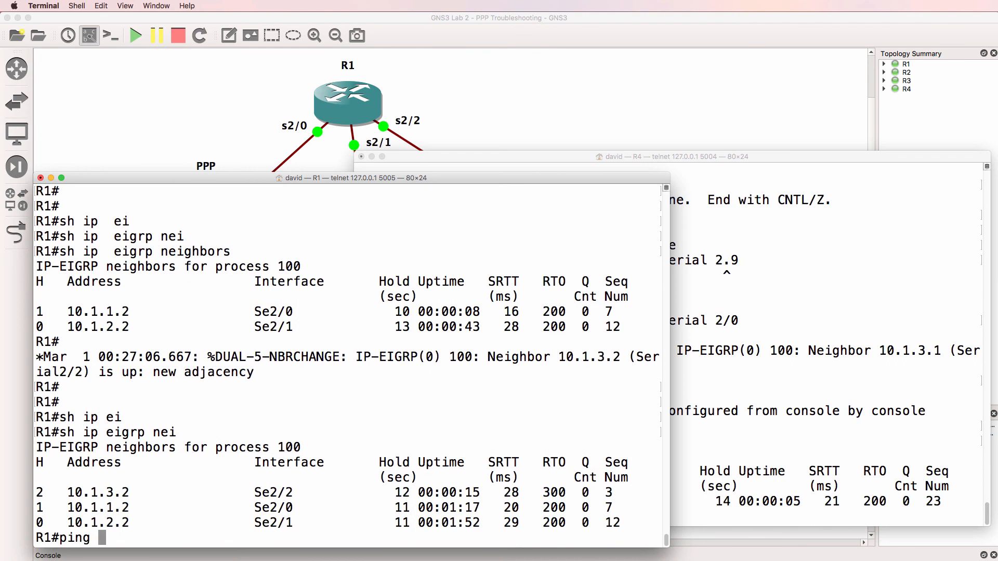
pyautogui.write('2.2.2.2')
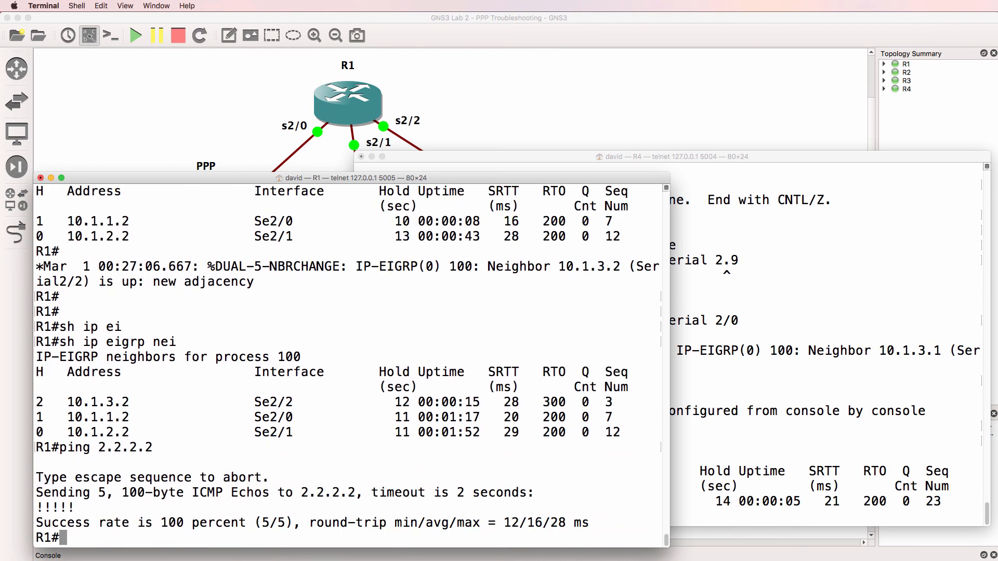
pyautogui.write('ping 3.3.3.3')
pyautogui.write('ping 4.4.4.4')
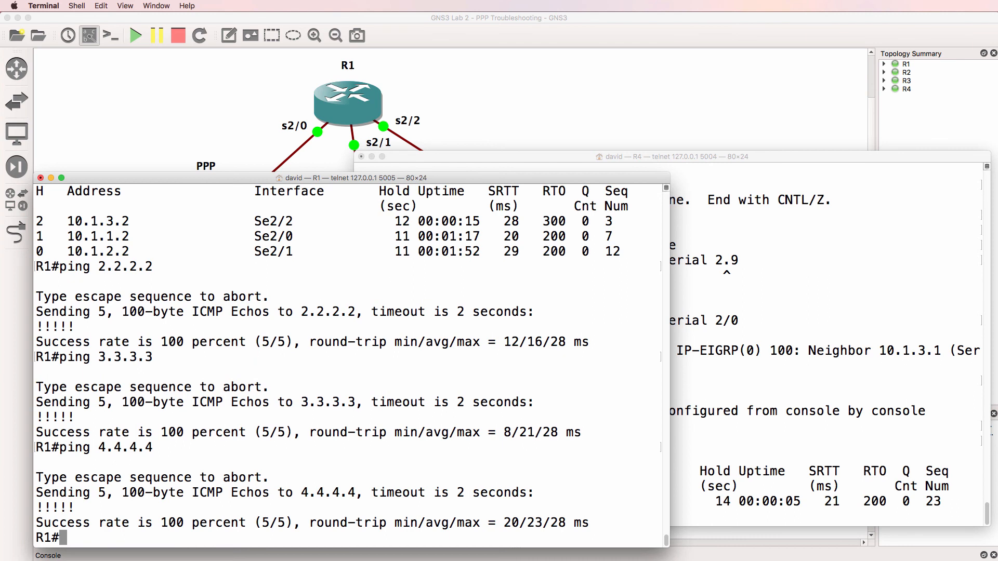
# - In R2's console, ping the 3.3.3.3 loopback and display R2's routing table
pyautogui.click(567, 181)
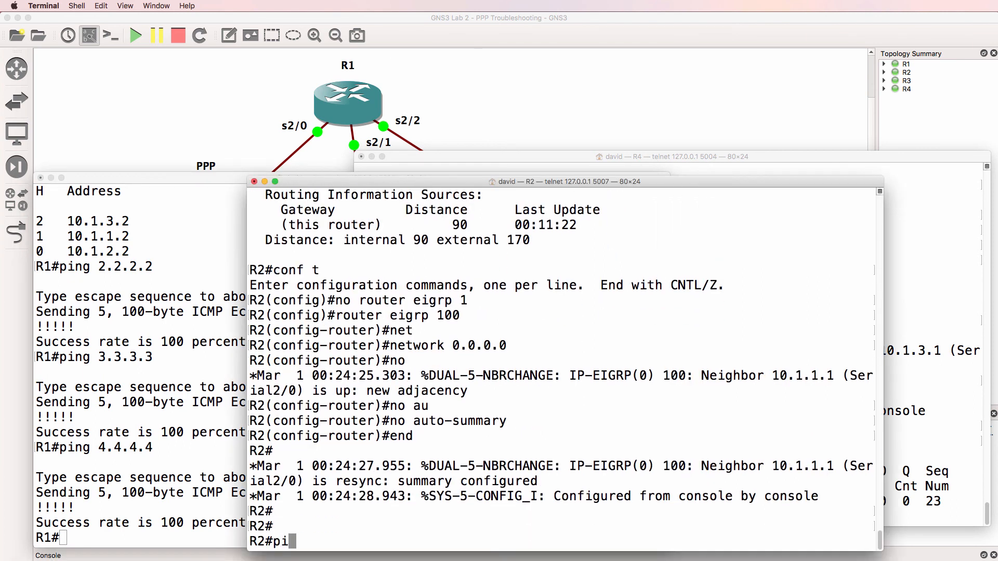
pyautogui.write('ng 2')
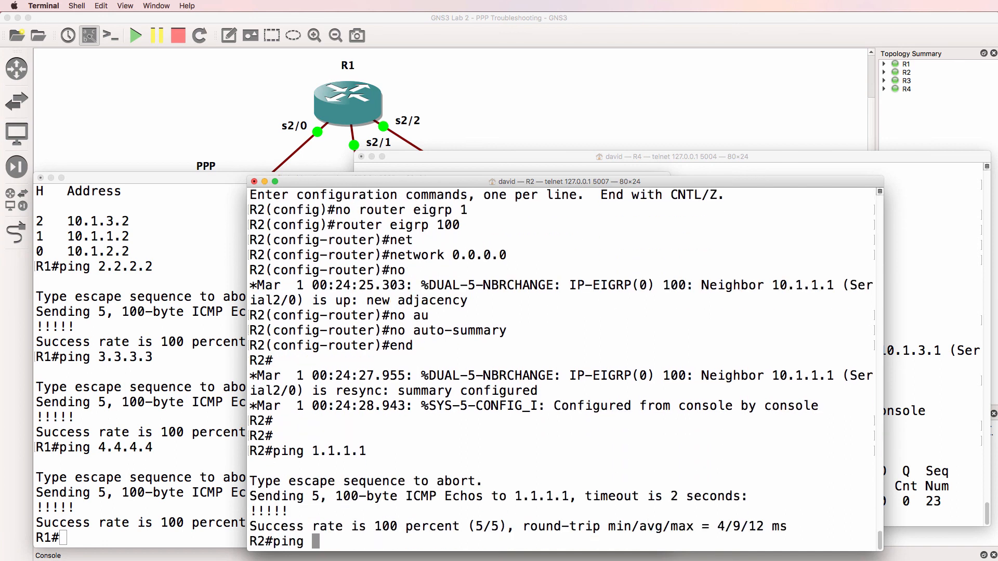
pyautogui.write('3.3.3.3')
pyautogui.write('sh ip ro')
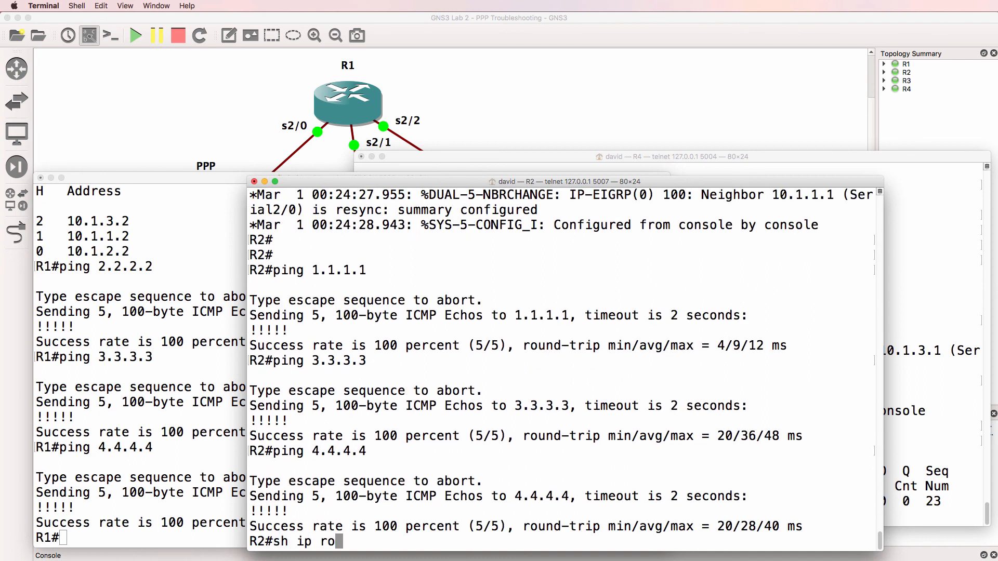
pyautogui.press('Return')
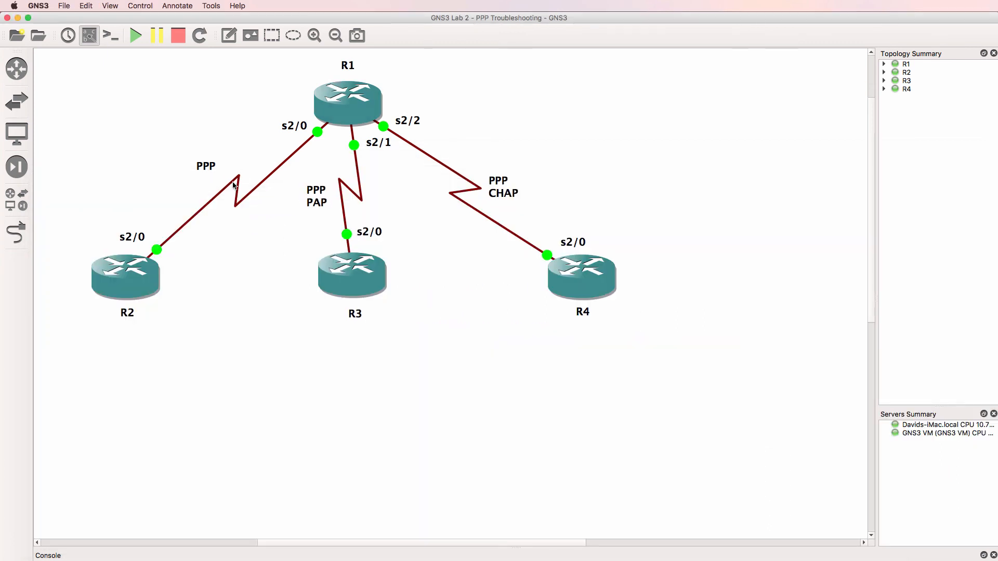
pyautogui.moveTo(354, 190)
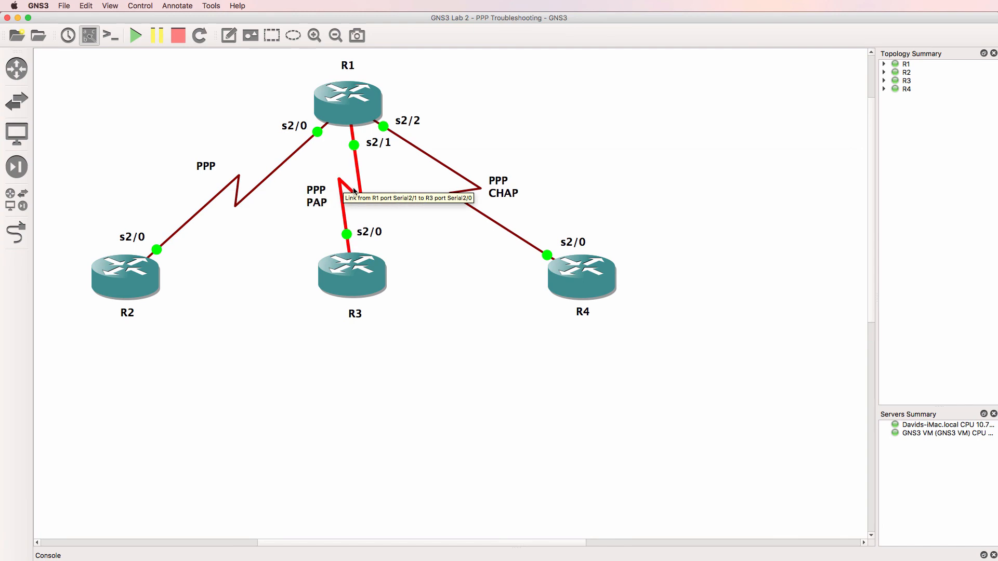
pyautogui.moveTo(471, 182)
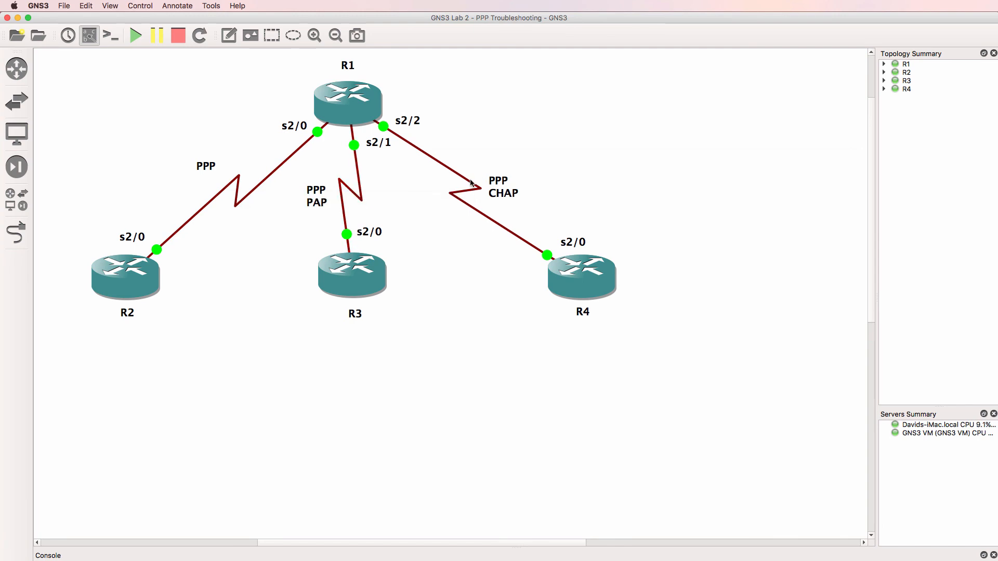
pyautogui.moveTo(454, 361)
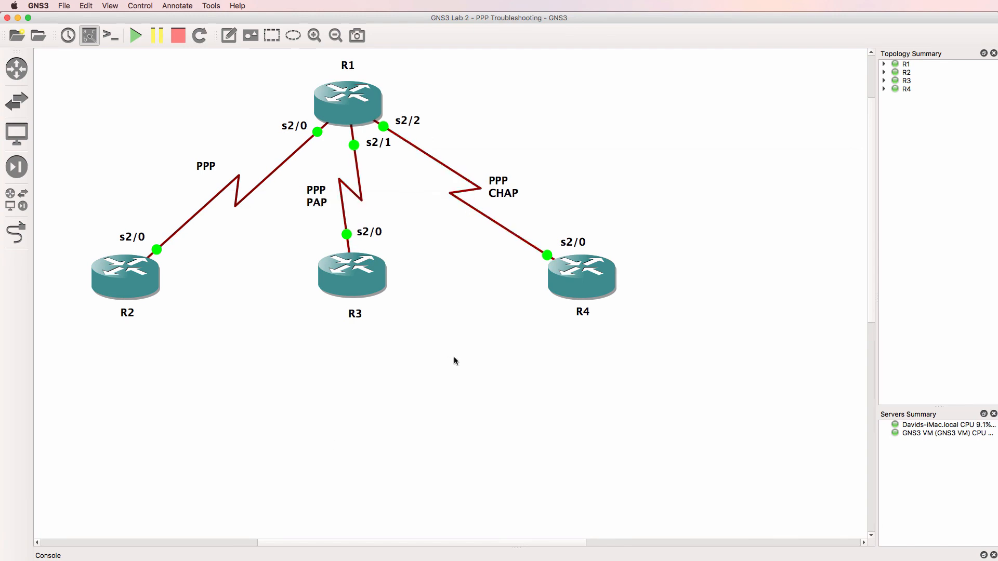